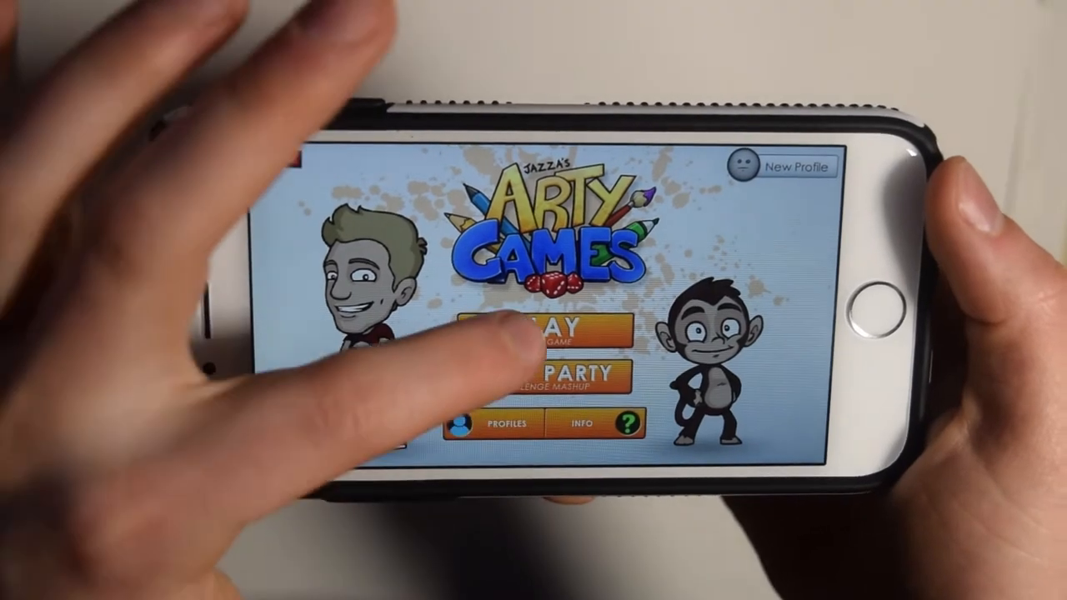
Tap Play on the title menu to reach the time-limit and challenge type setup screen
left_click(550, 329)
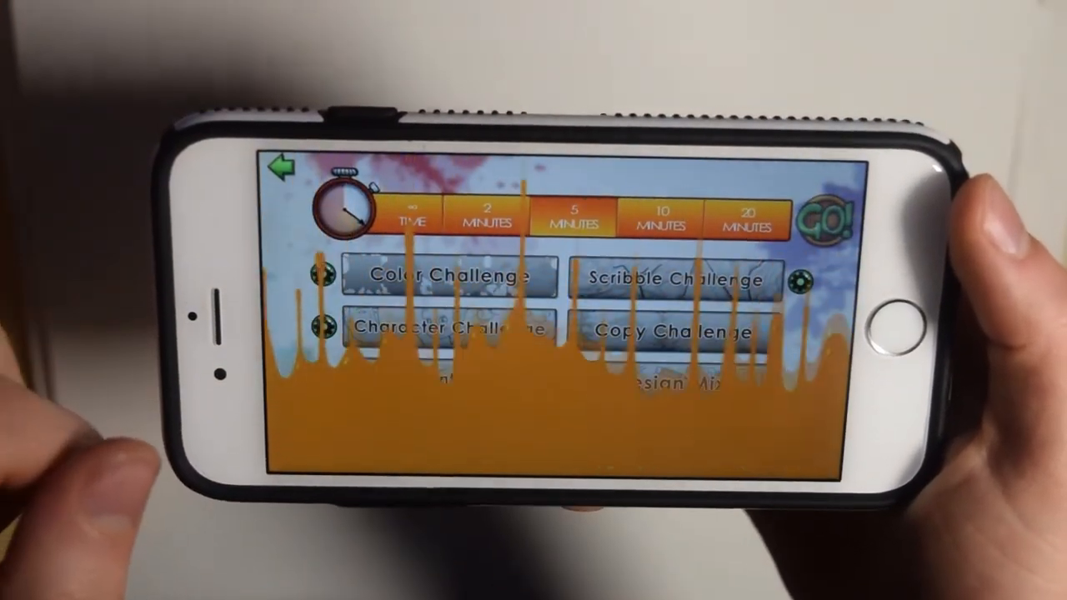